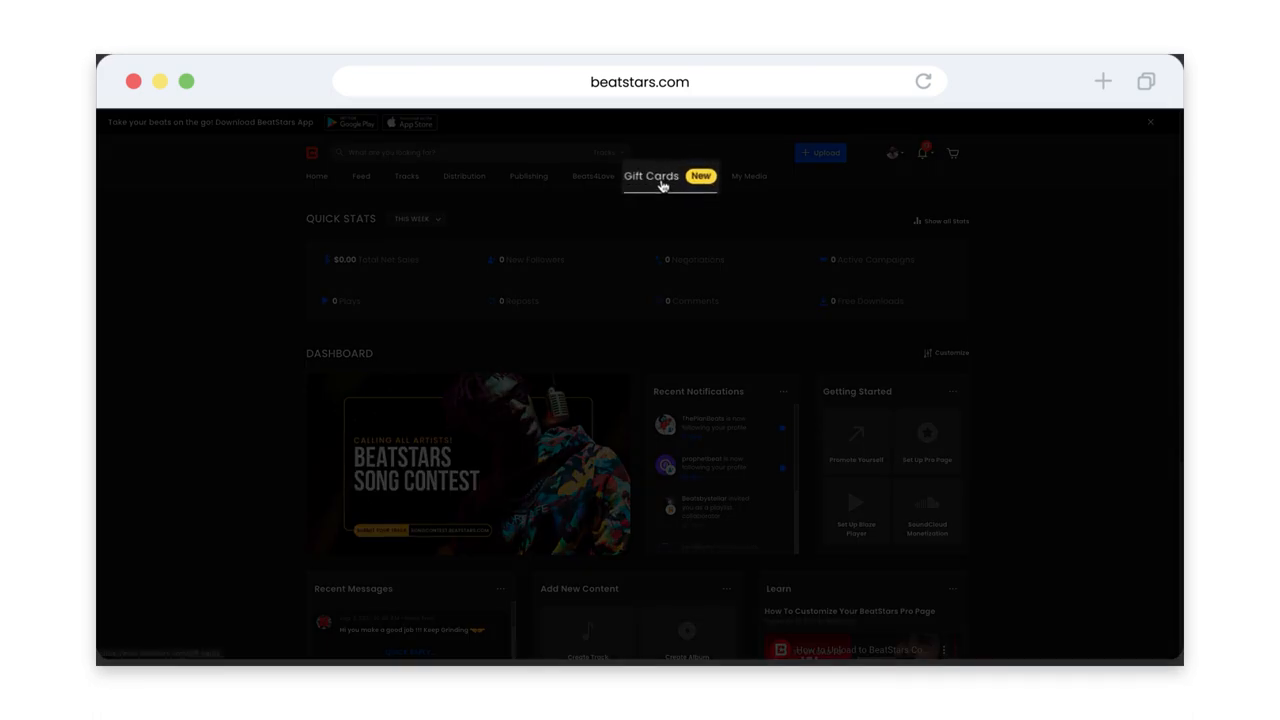
Step: Go to the Gift Cards page and start buying a gift card
left_click(656, 176)
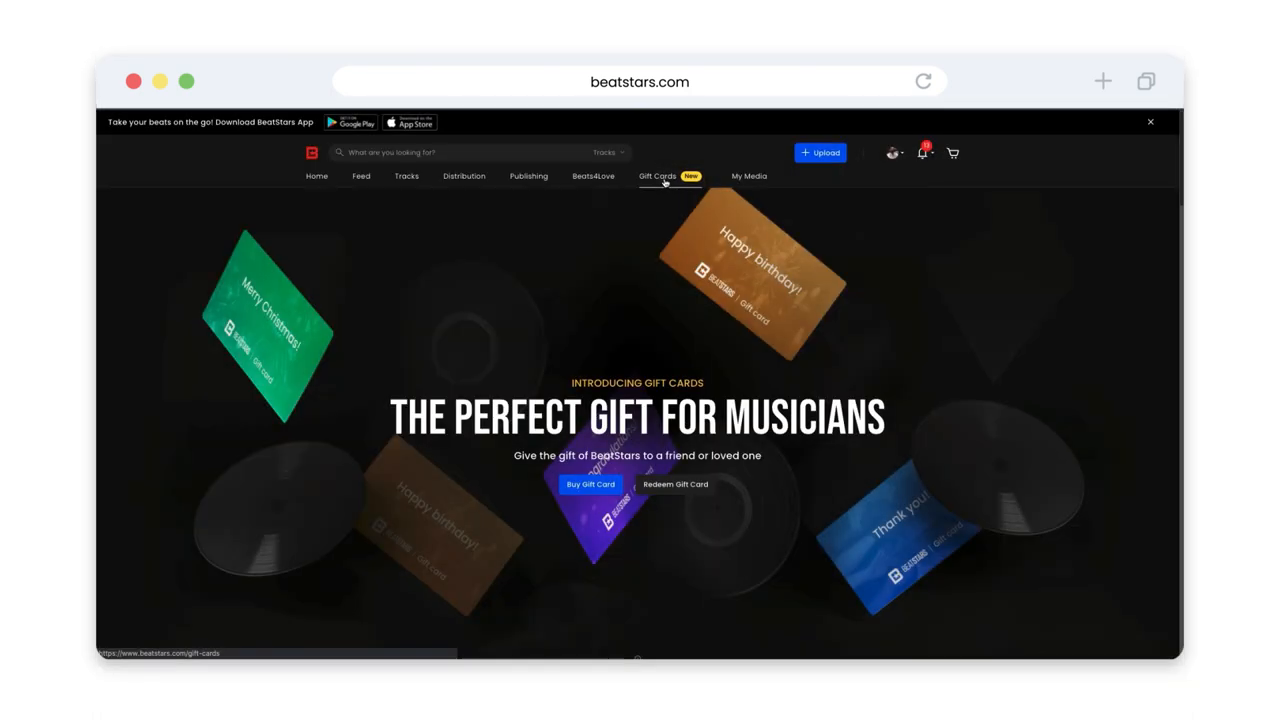
left_click(590, 484)
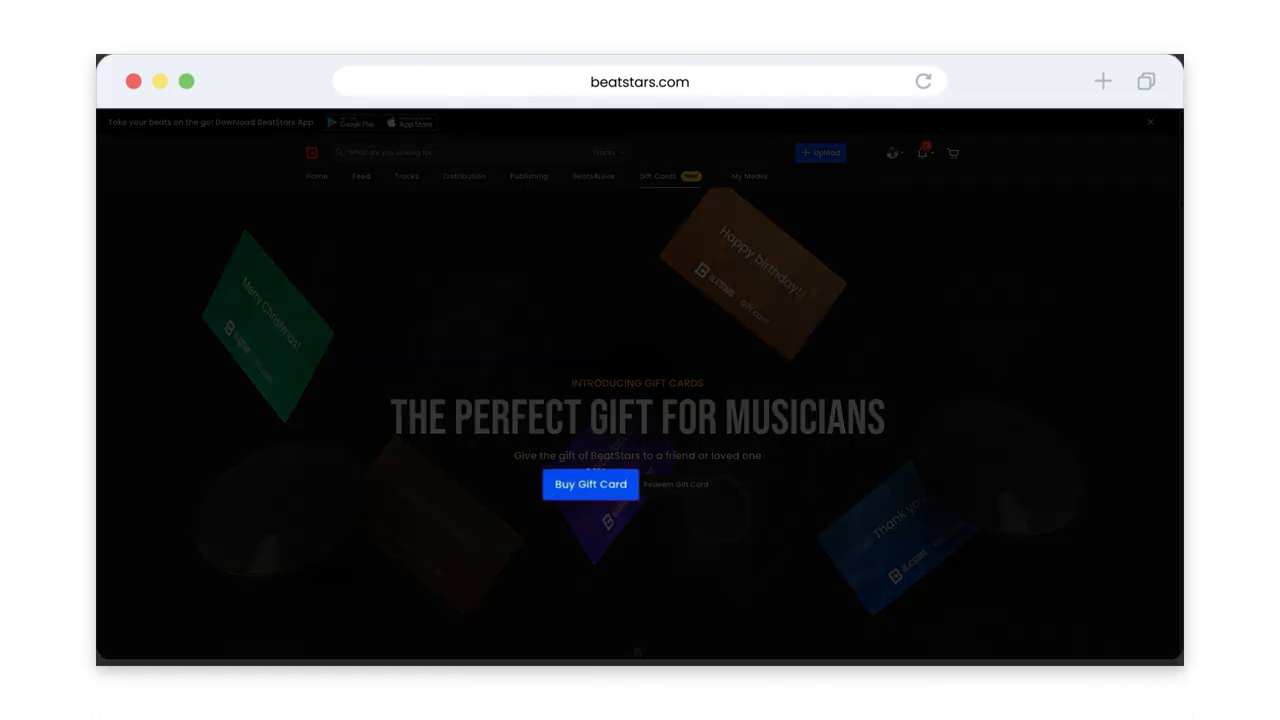
Step: Replace the Congratulations stock design with an uploaded red BeatStars logo image, keeping the crop
left_click(590, 484)
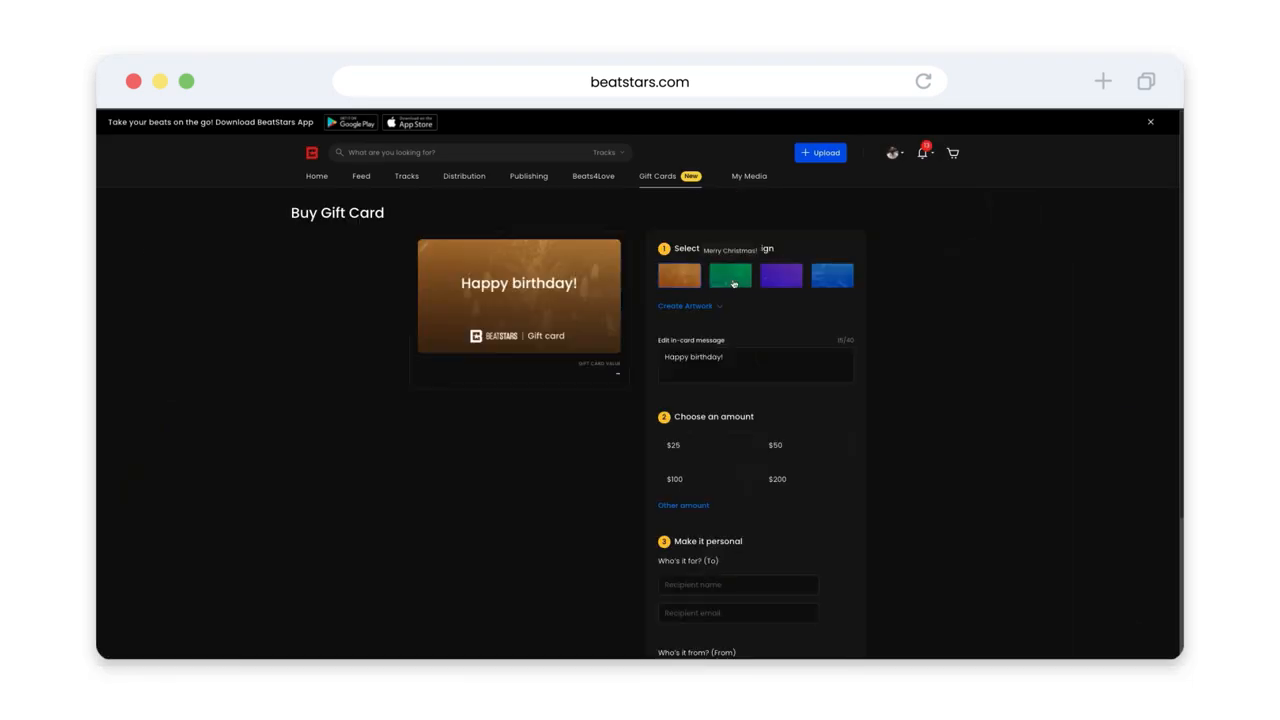
left_click(780, 276)
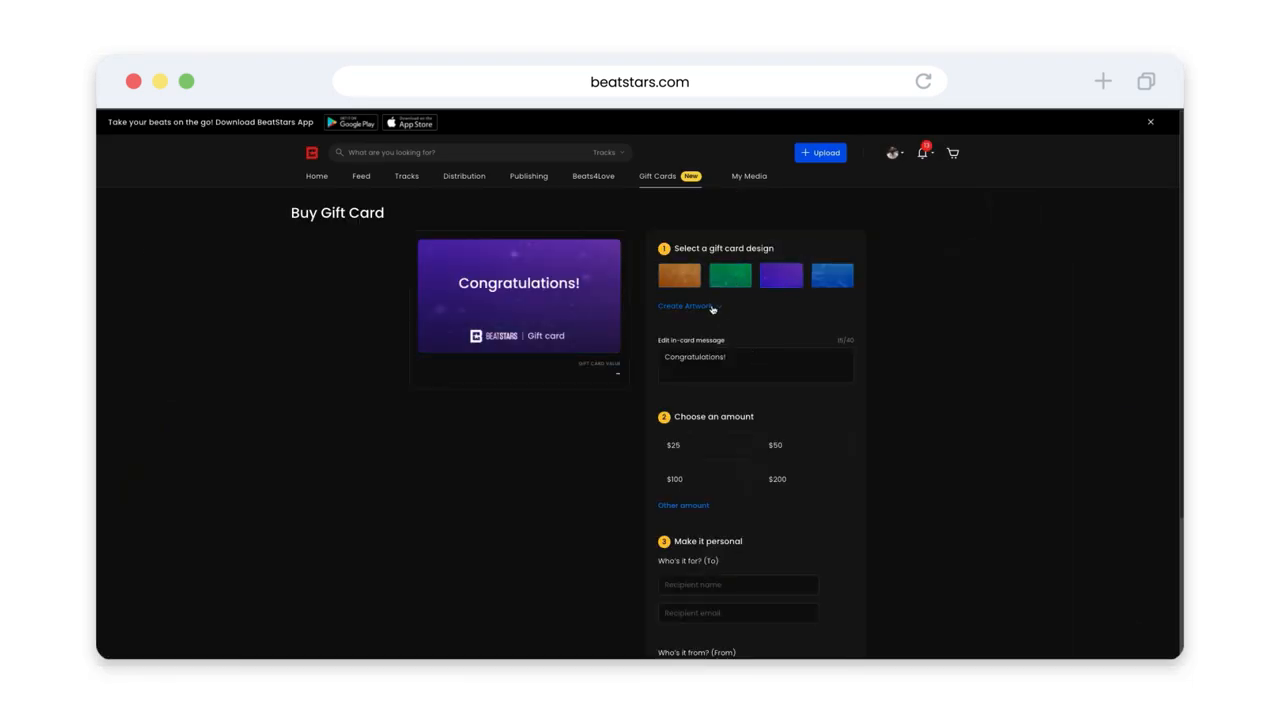
left_click(684, 306)
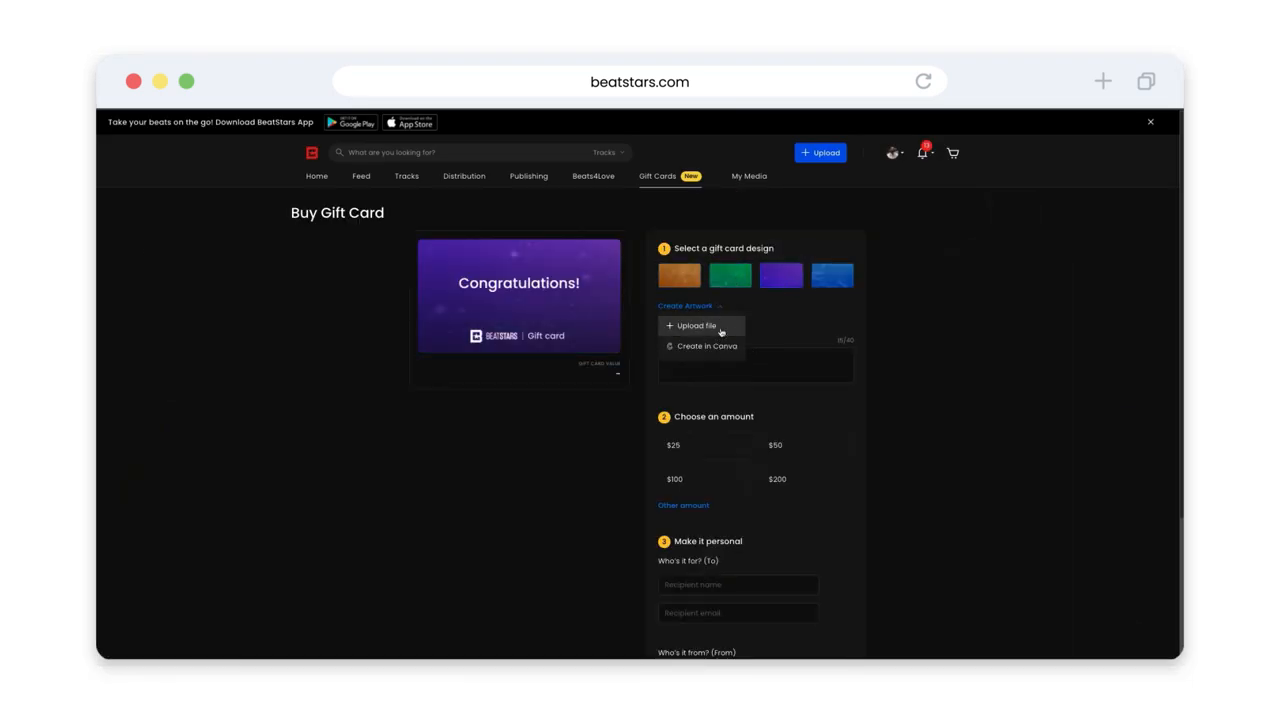
left_click(694, 324)
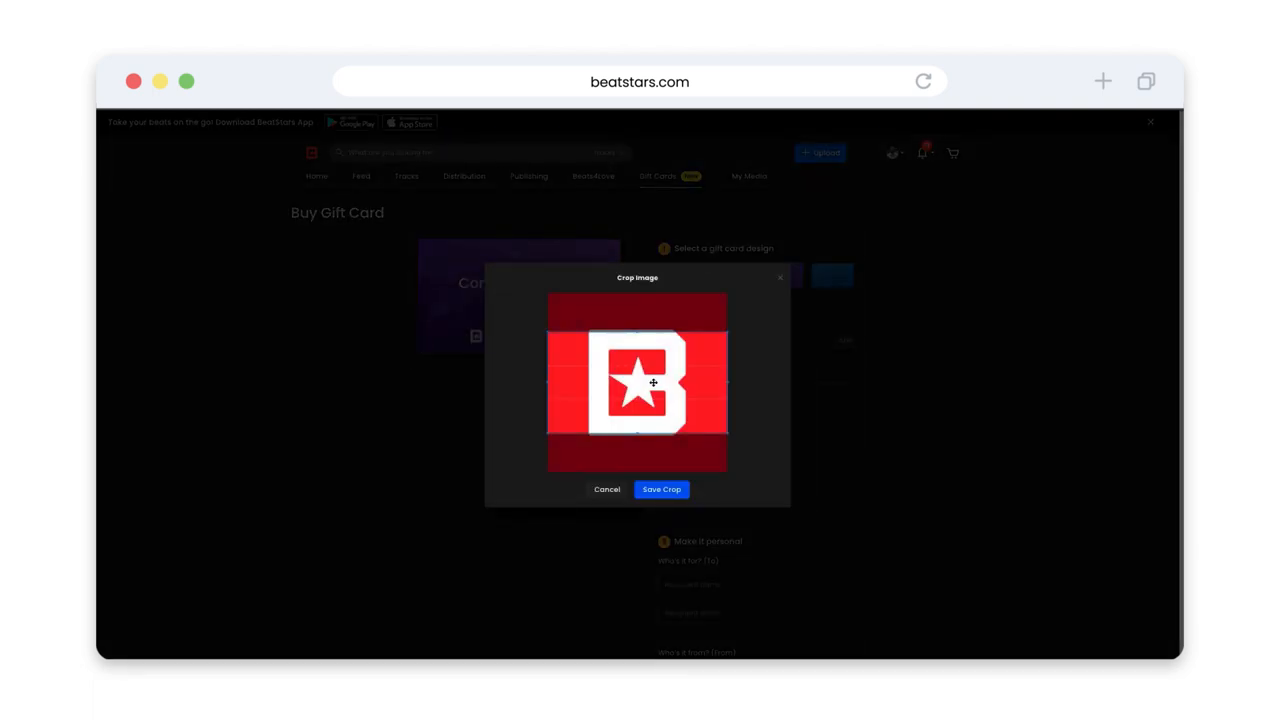
left_click(660, 488)
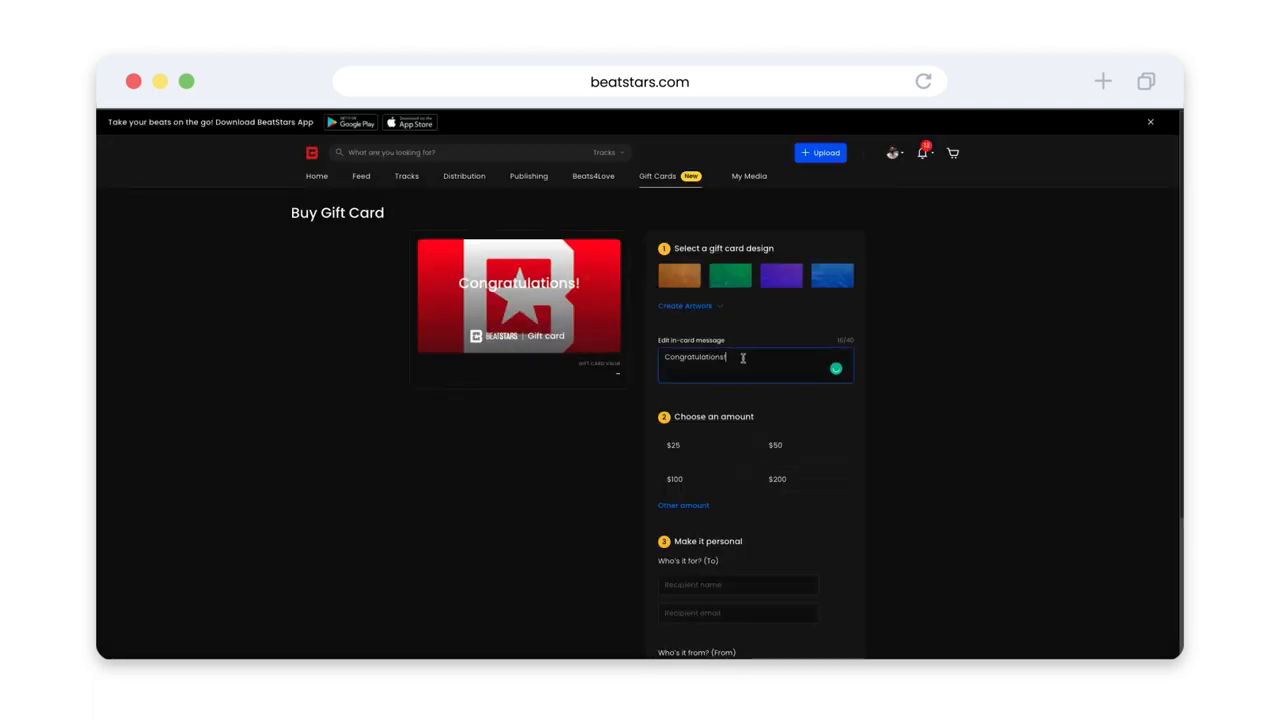
Step: Replace the card message 'Congratulations!' with 'Thank you!'
triple_click(694, 356)
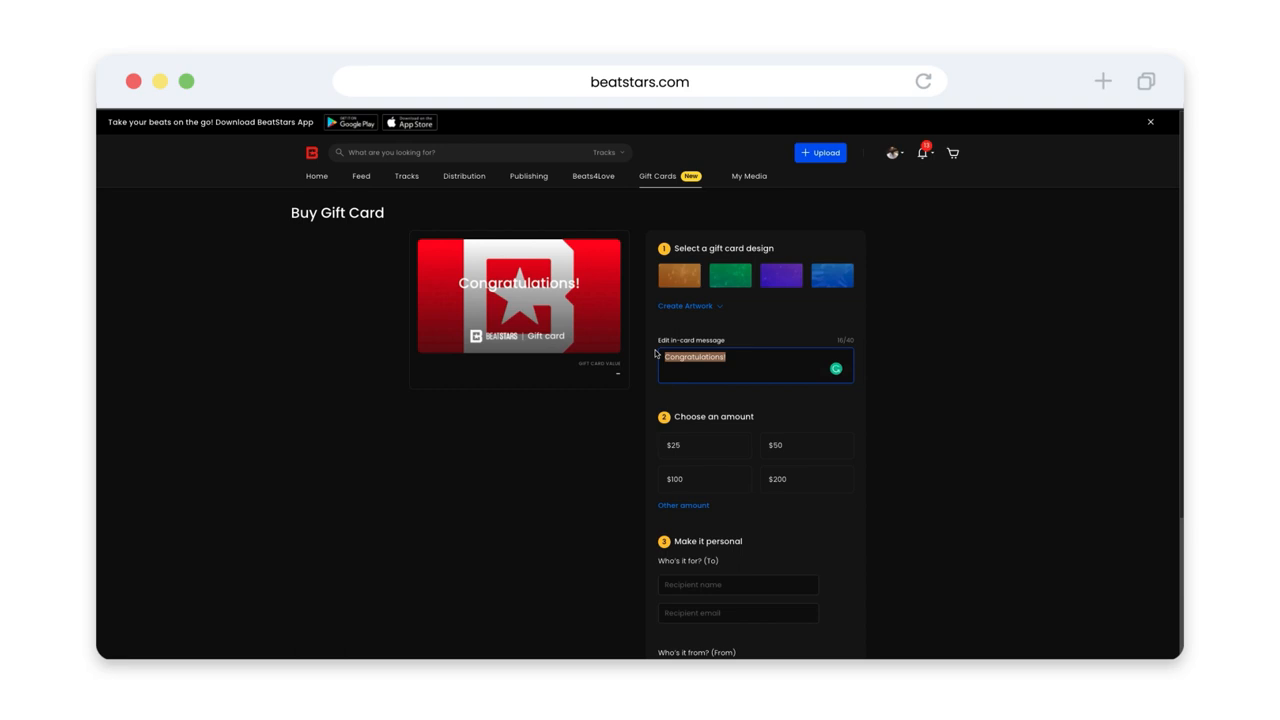
type("Thank")
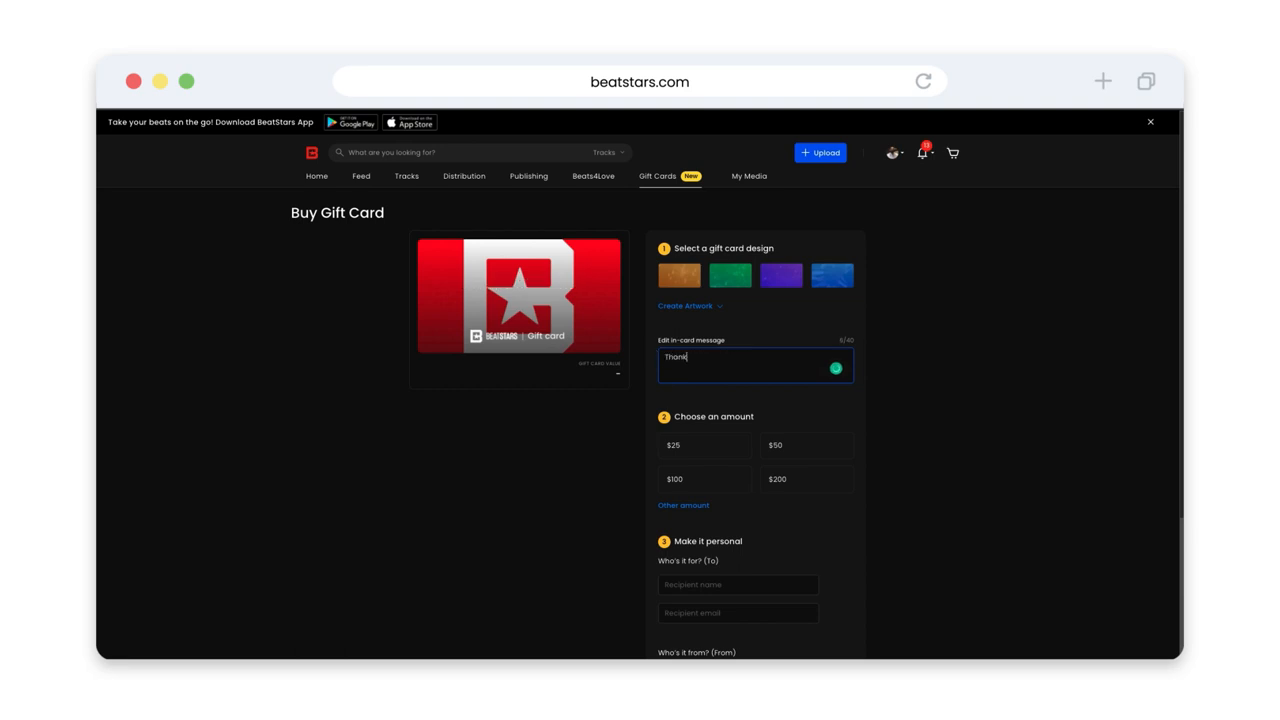
type("you!")
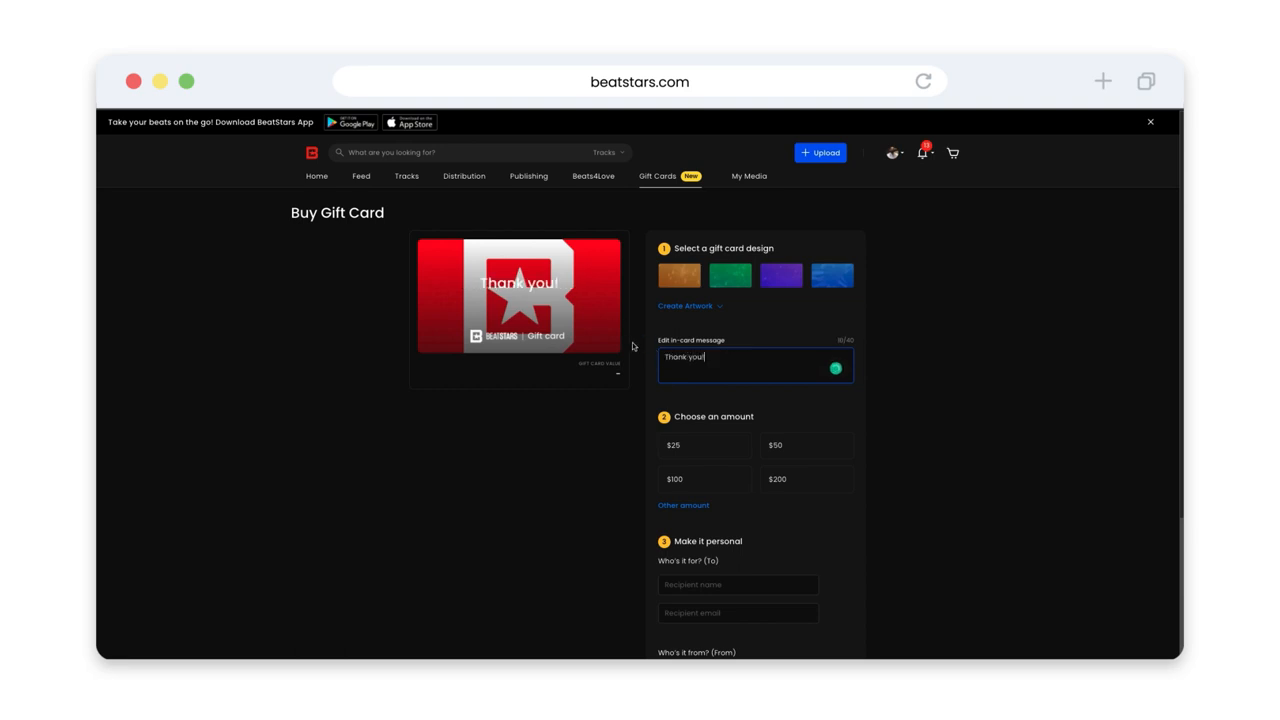
mouse_move(912, 492)
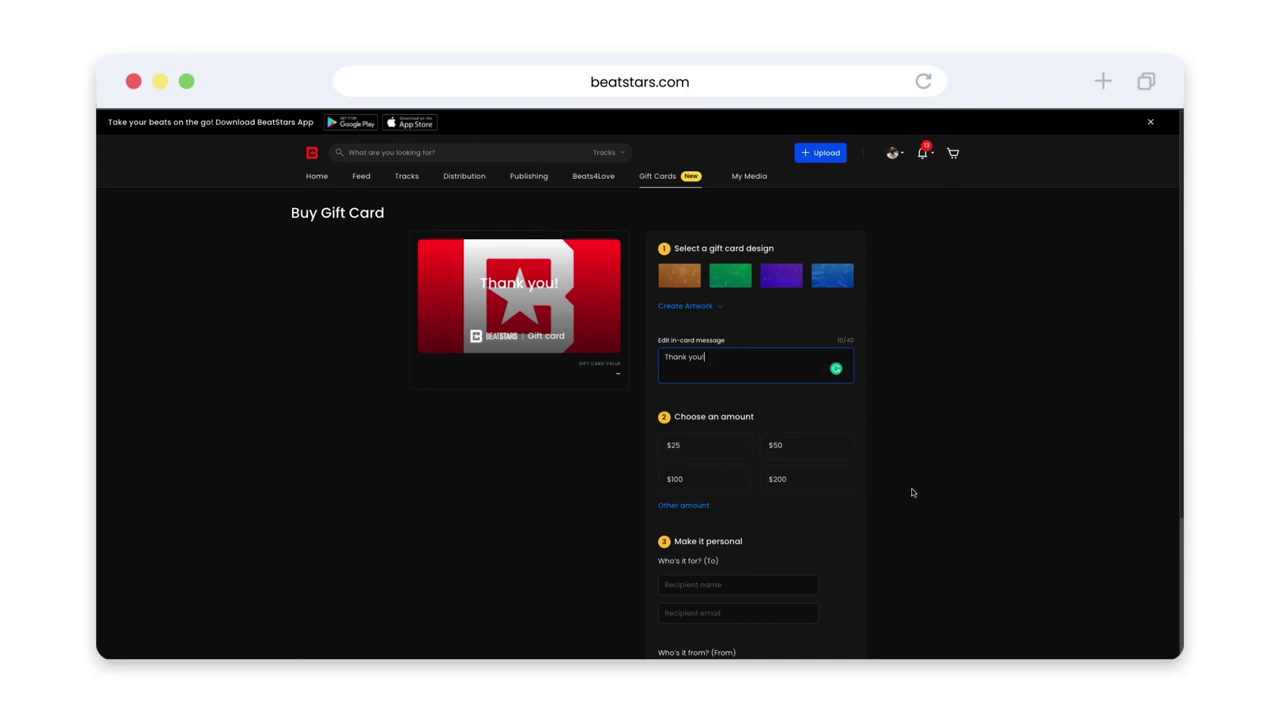
mouse_move(704, 444)
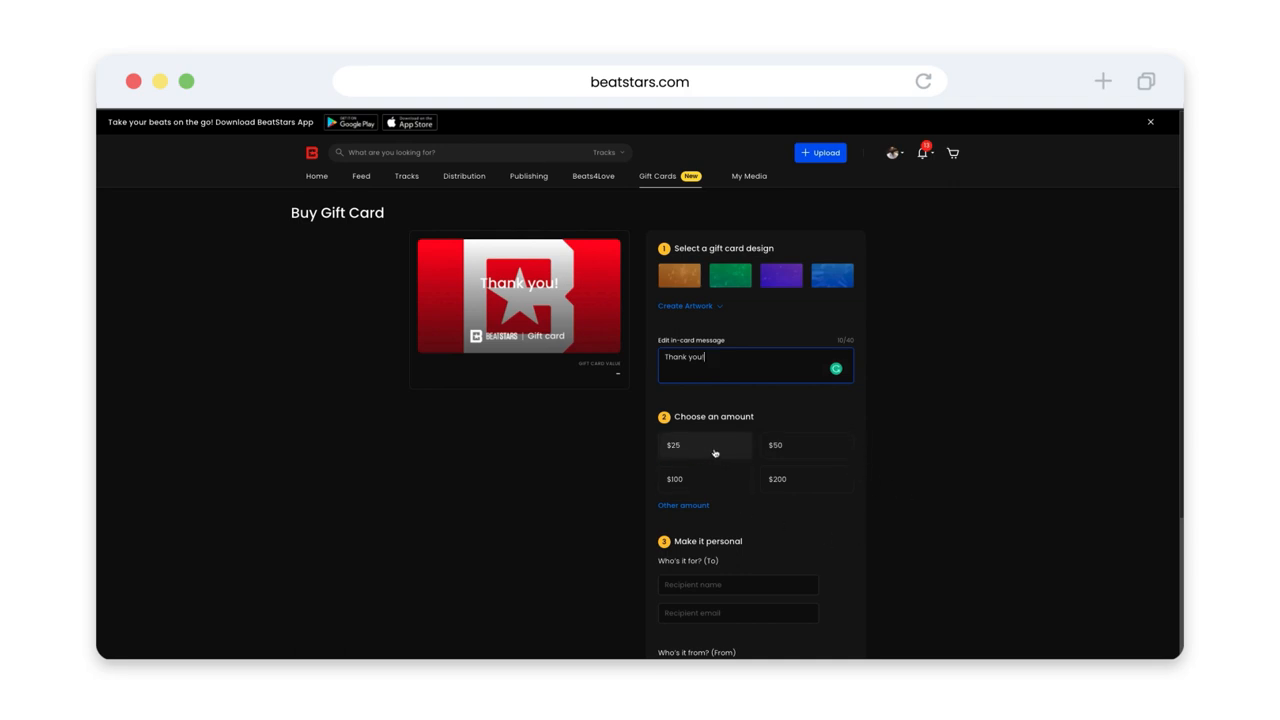
Step: Set the card value to a custom amount of $180 instead of the $25 preset
left_click(704, 444)
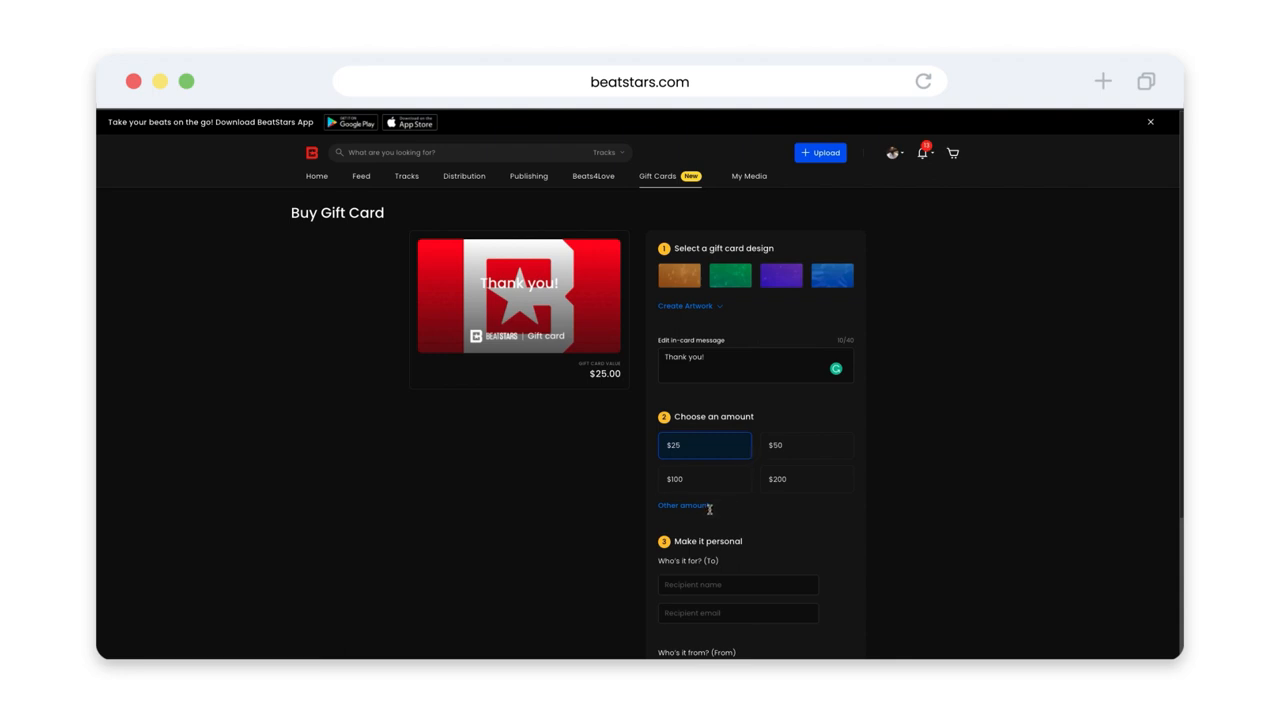
left_click(684, 506)
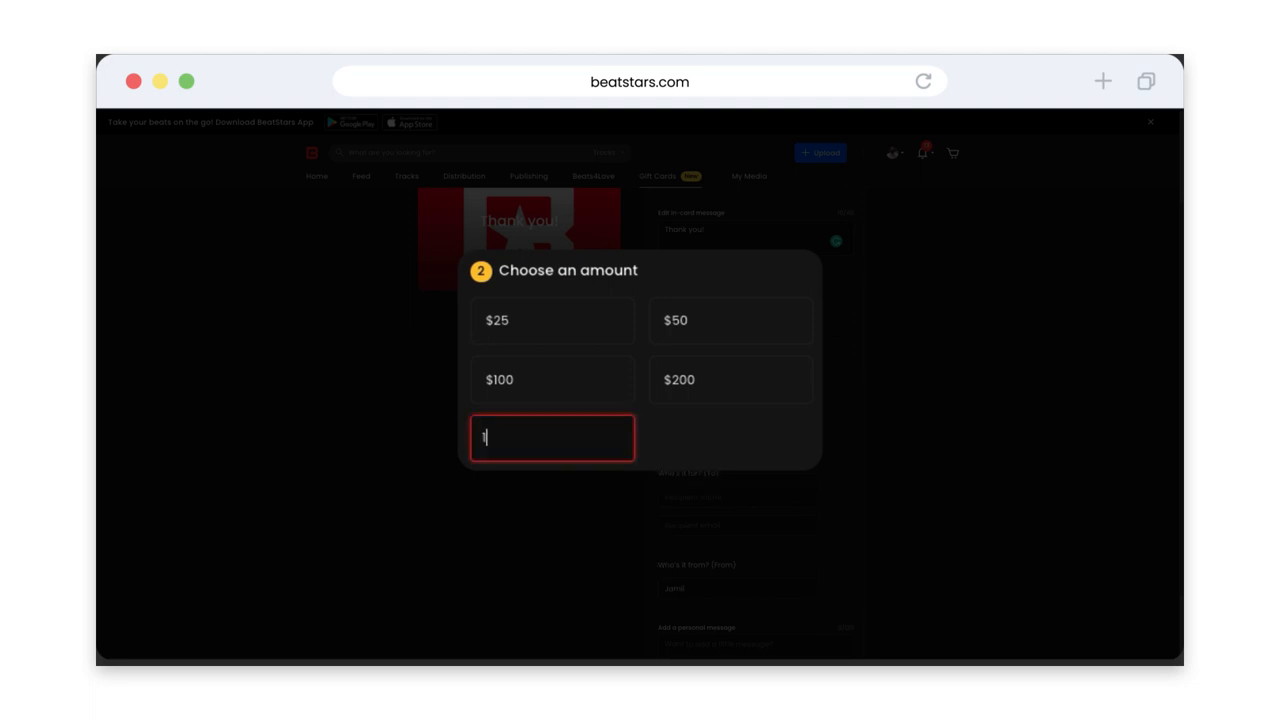
type("180")
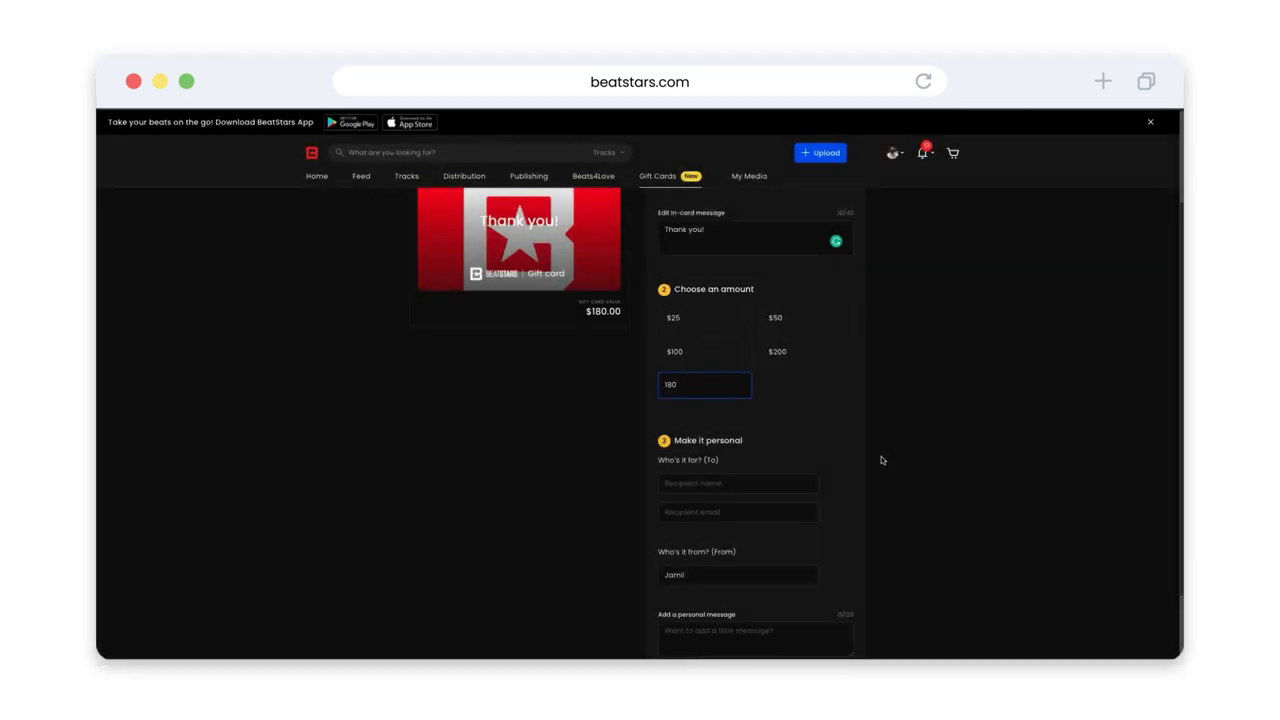
scroll("down", 3)
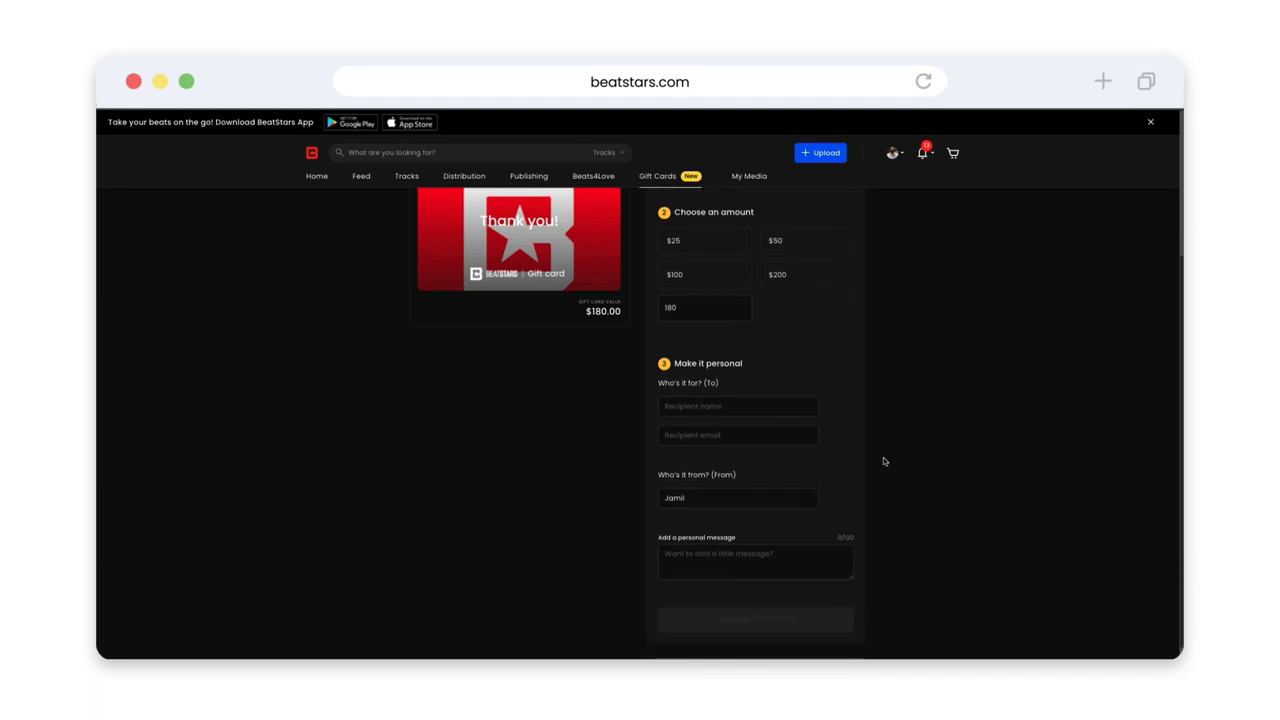
left_click(736, 406)
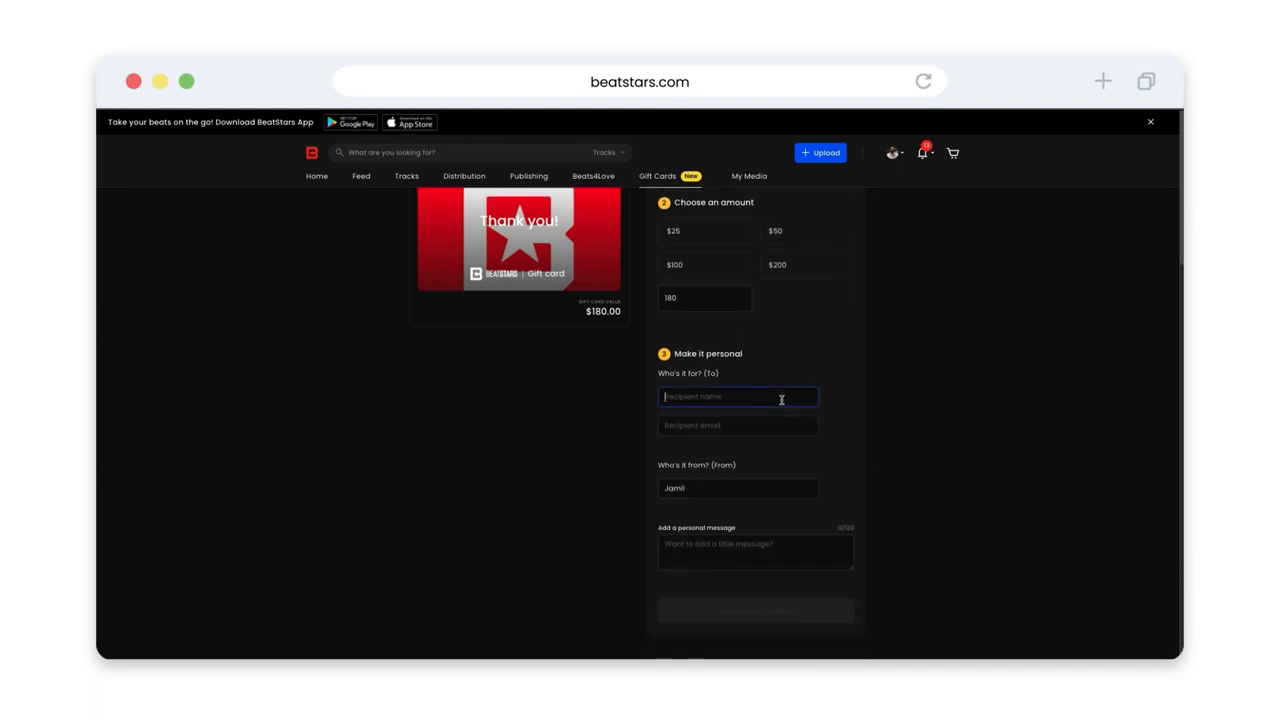
type("Jamil")
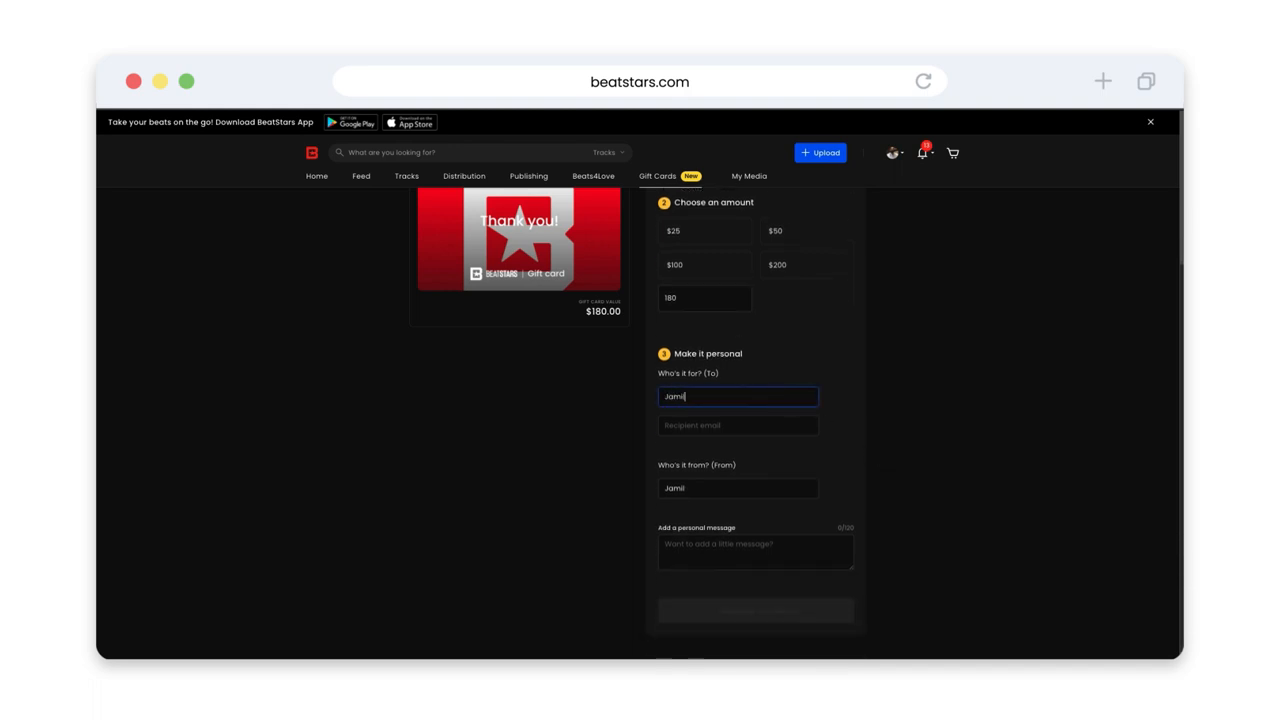
left_click(736, 424)
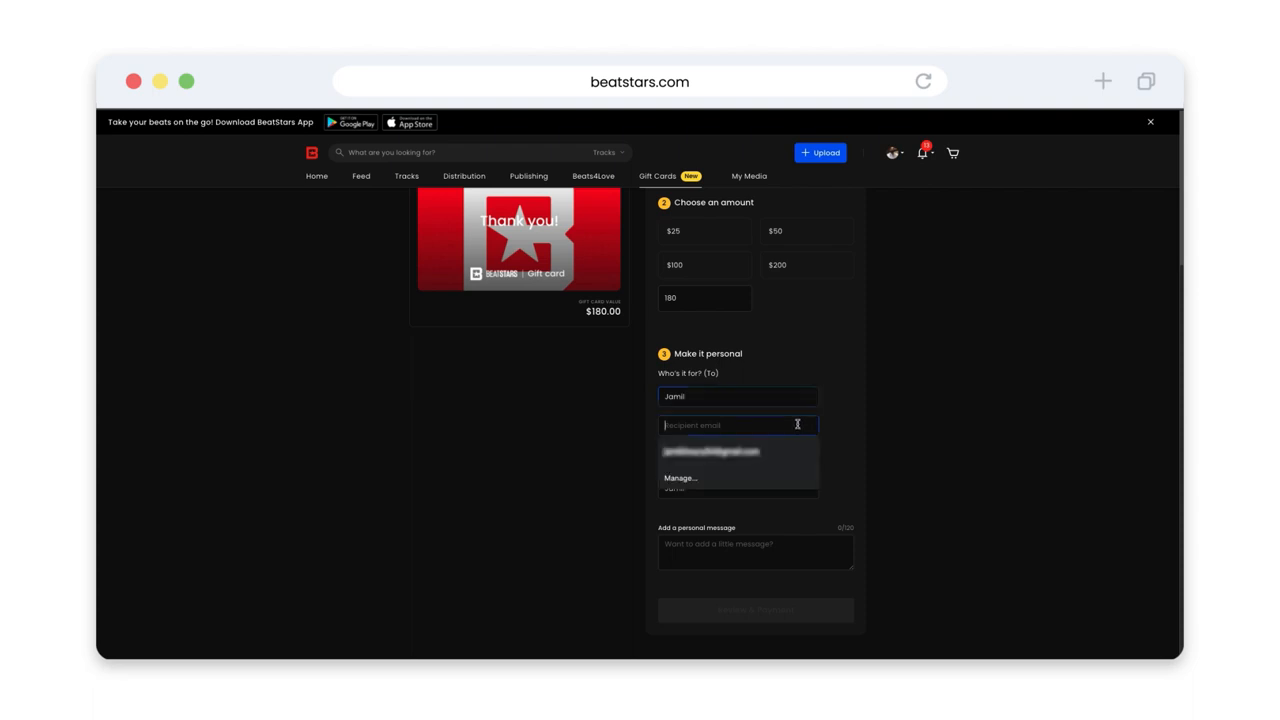
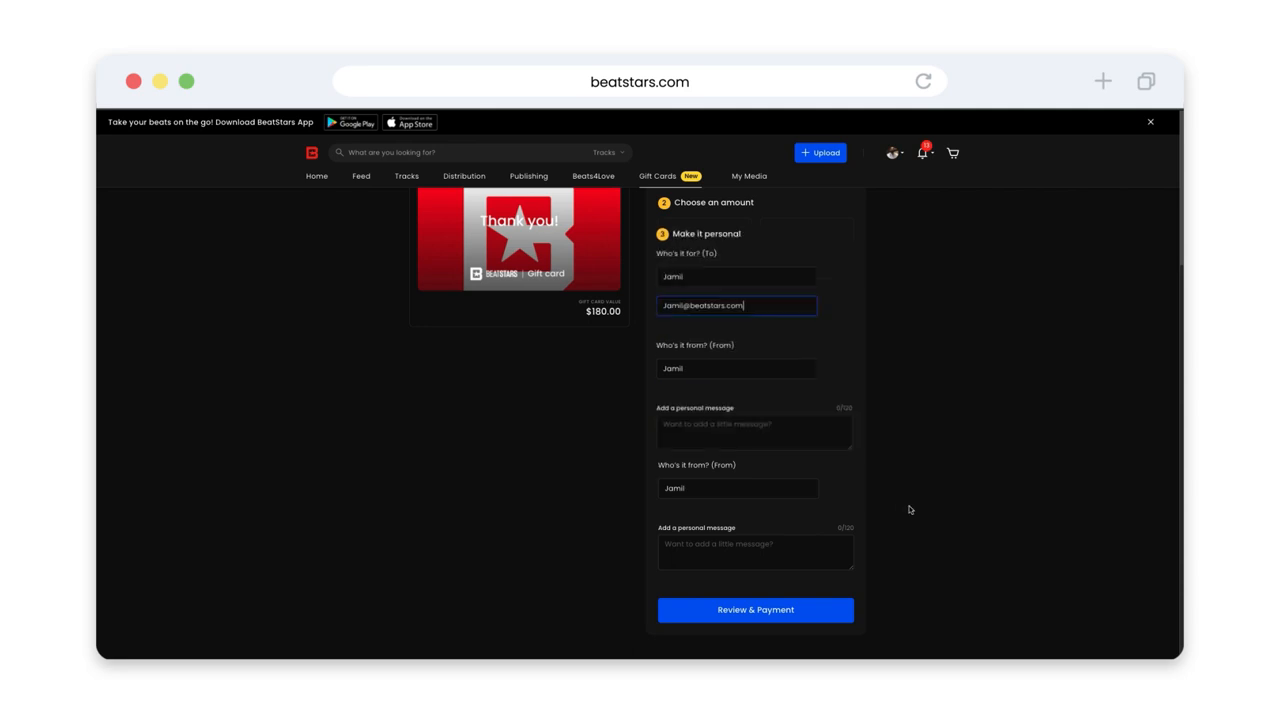
Step: Set the sender to BeatsbyStellar with the message 'Thank you for being a great friend!'
type("Beatsb")
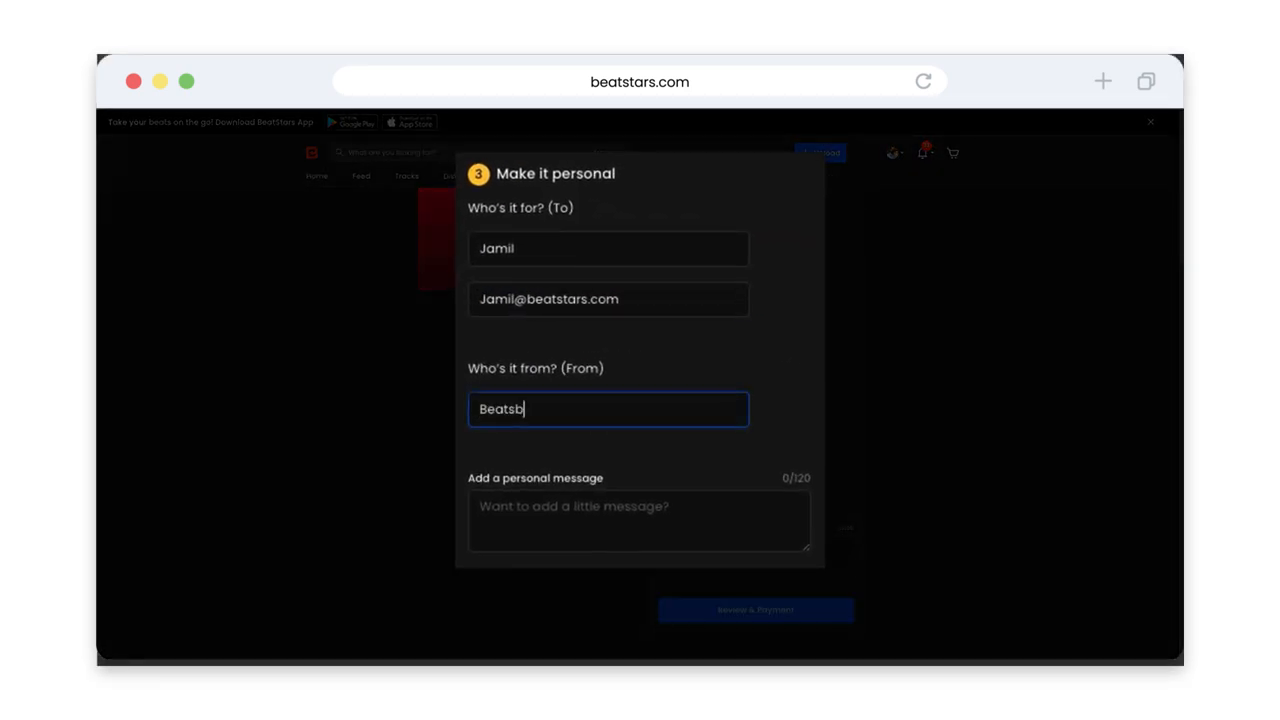
type("yStellar")
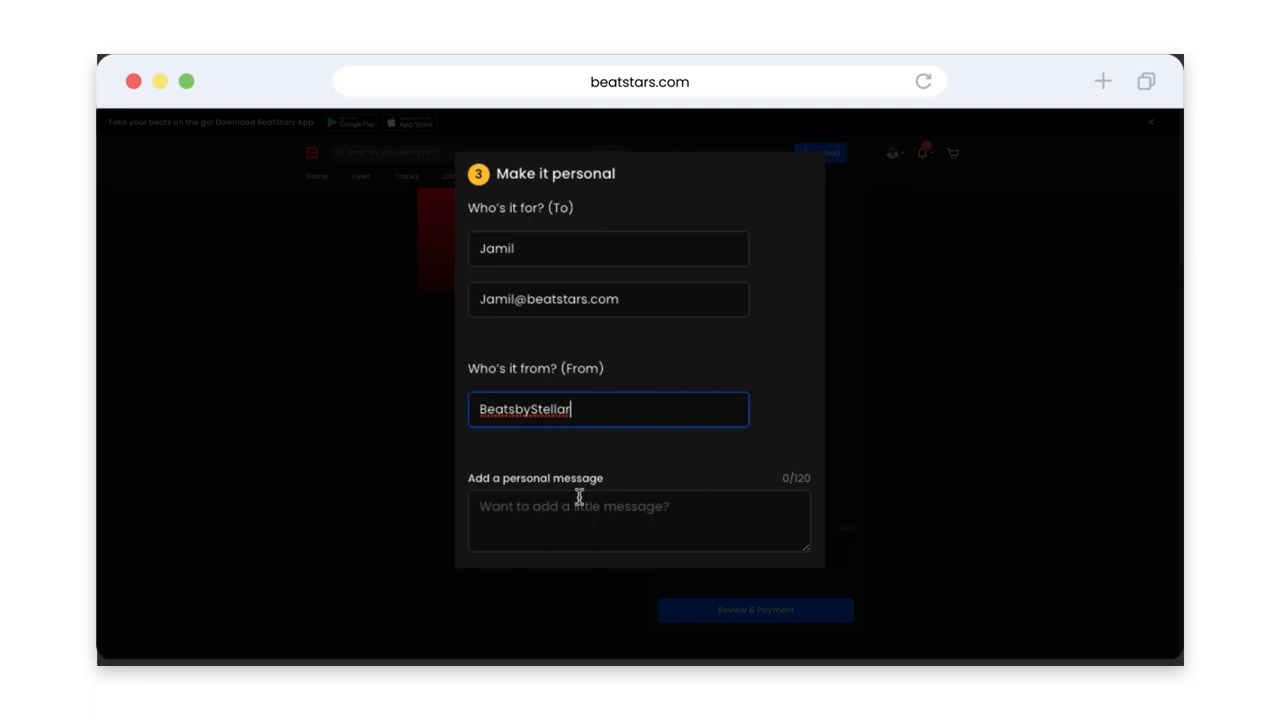
type("Thank yo")
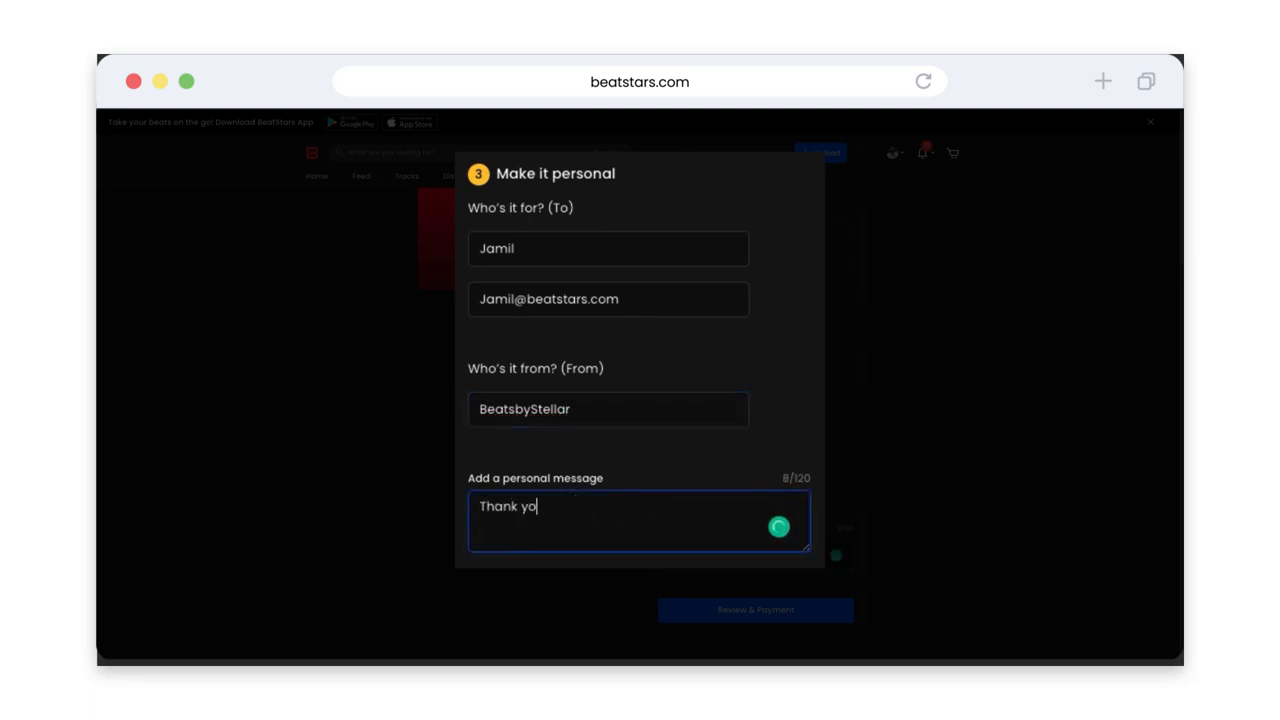
type("u for being a great friend!")
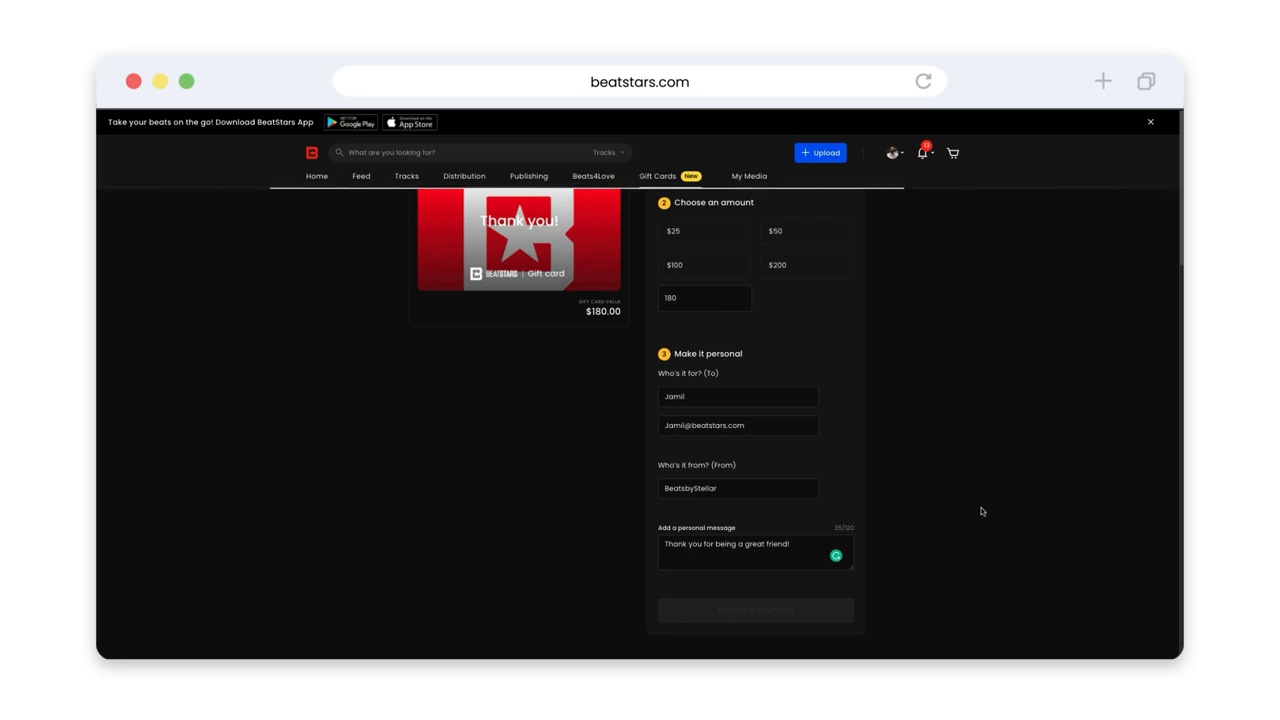
Step: Proceed to the Gift Card Review page showing the $180 order and cart total
left_click(756, 608)
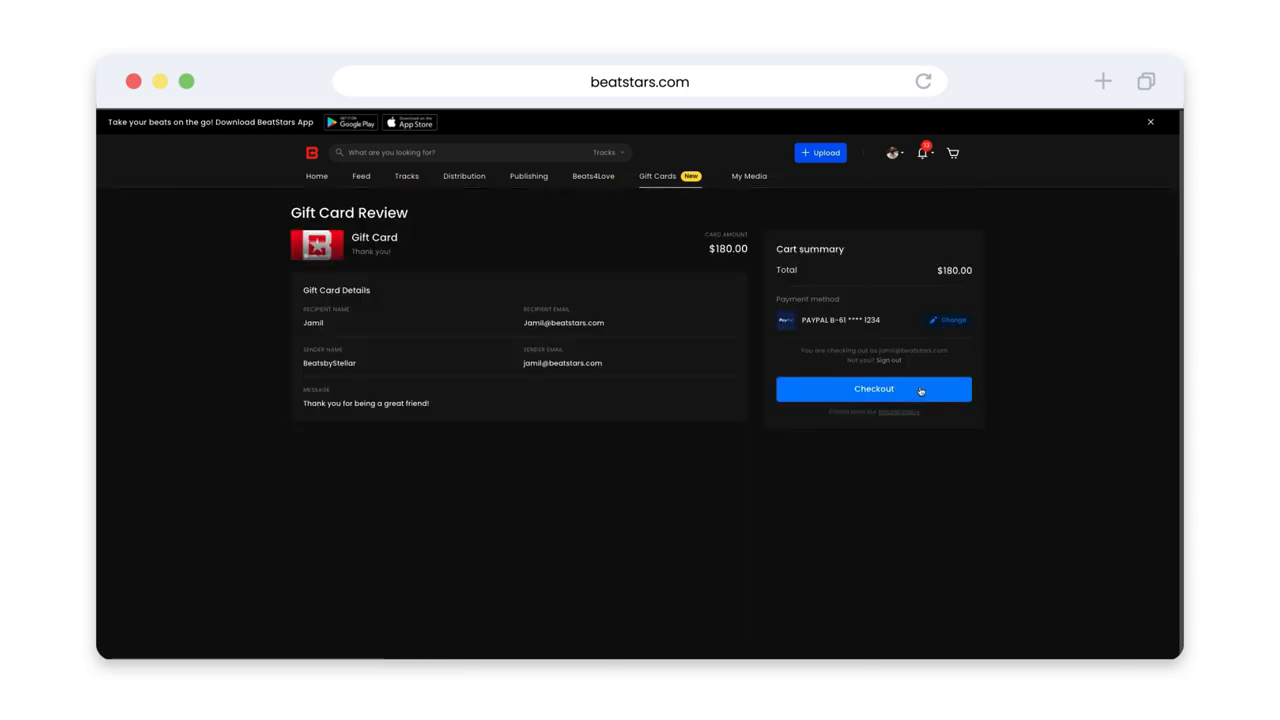
mouse_move(988, 500)
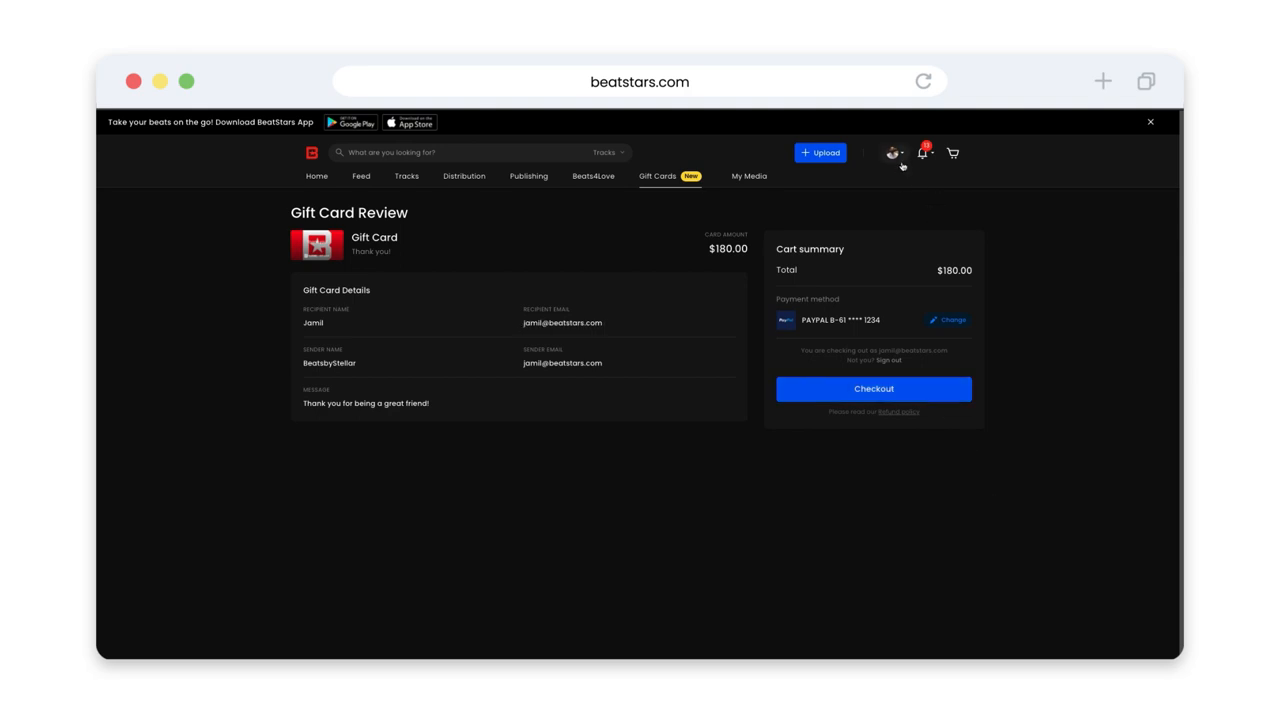
Step: View the Gift Card Orders list from the account menu, then the received gift card email
left_click(892, 152)
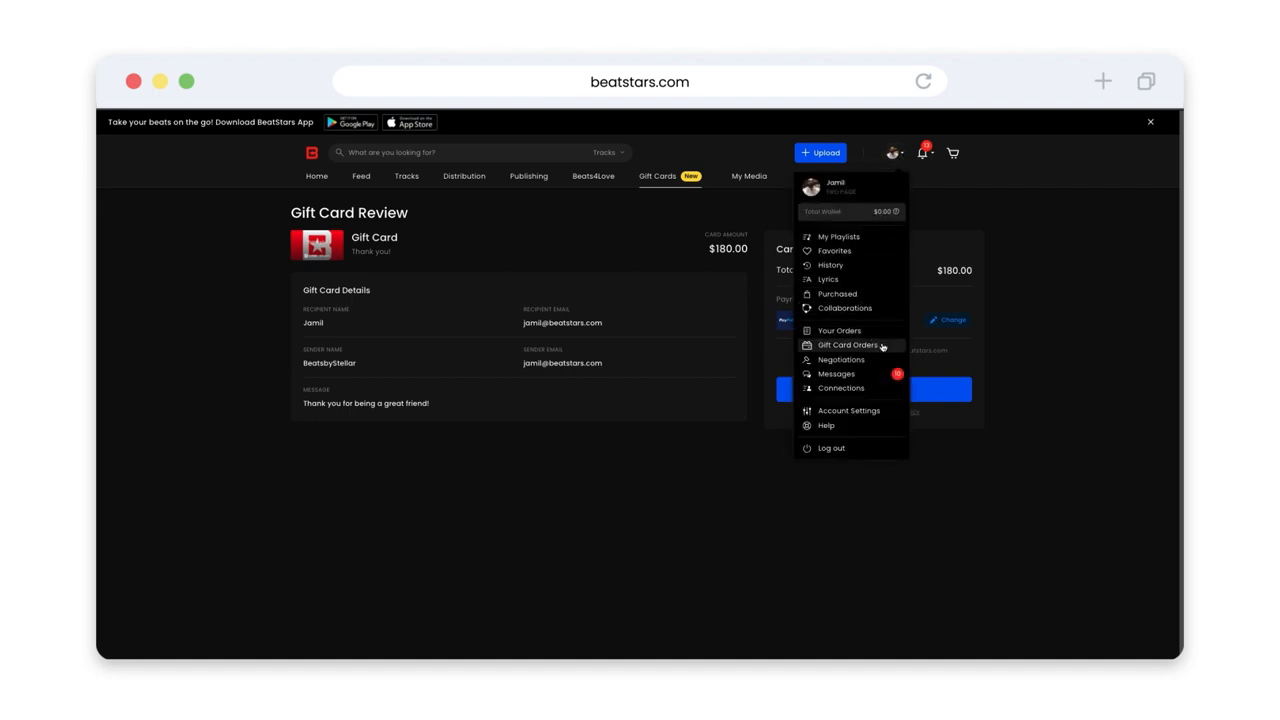
left_click(848, 344)
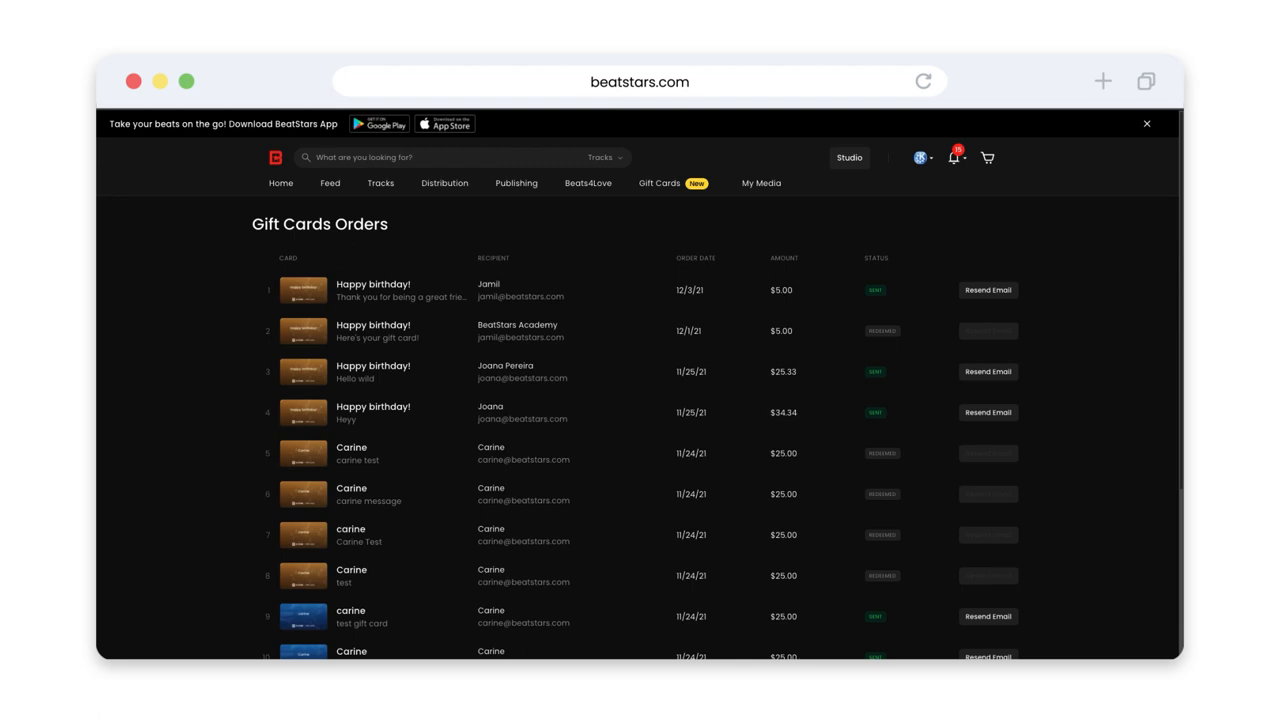
mouse_move(988, 290)
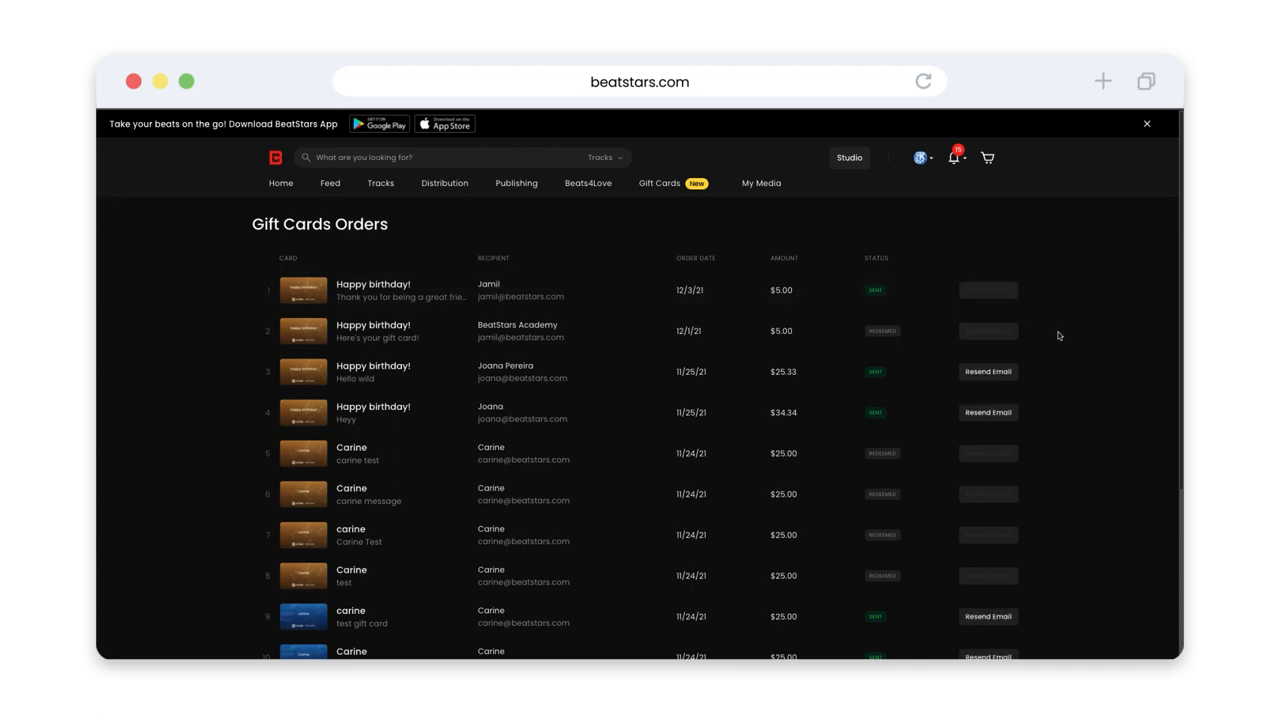
mouse_move(1056, 336)
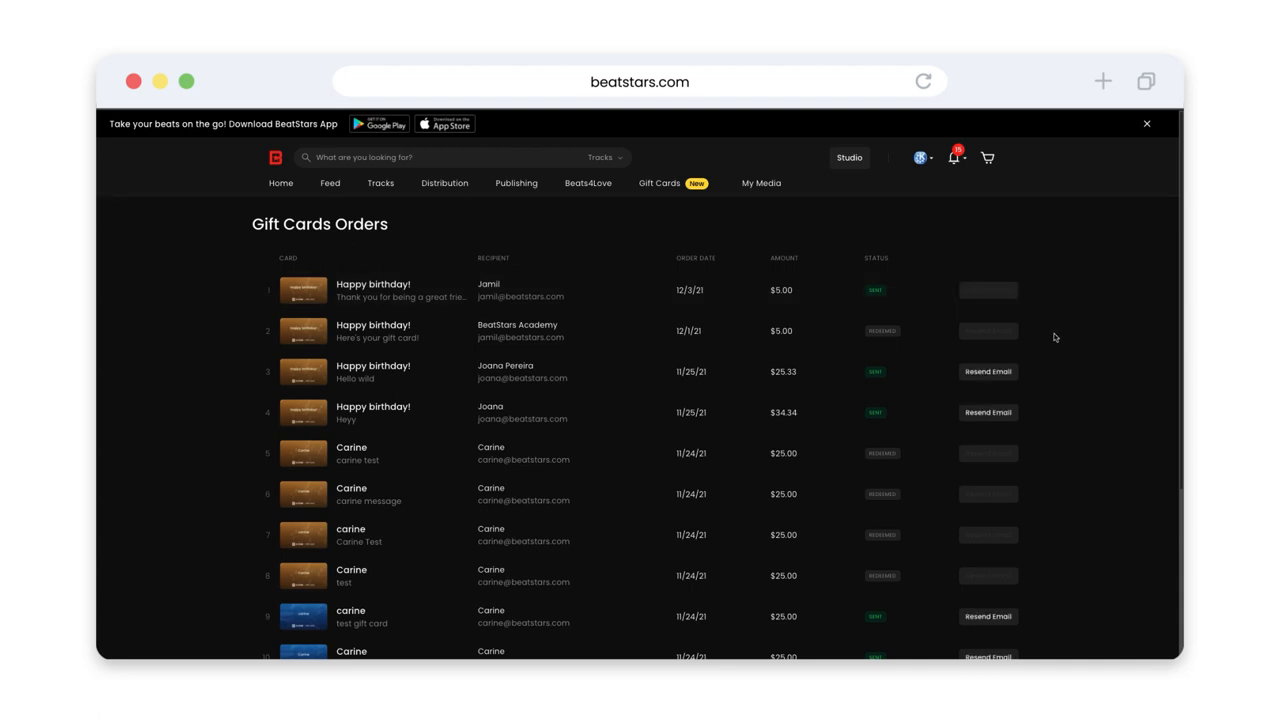
mouse_move(1052, 340)
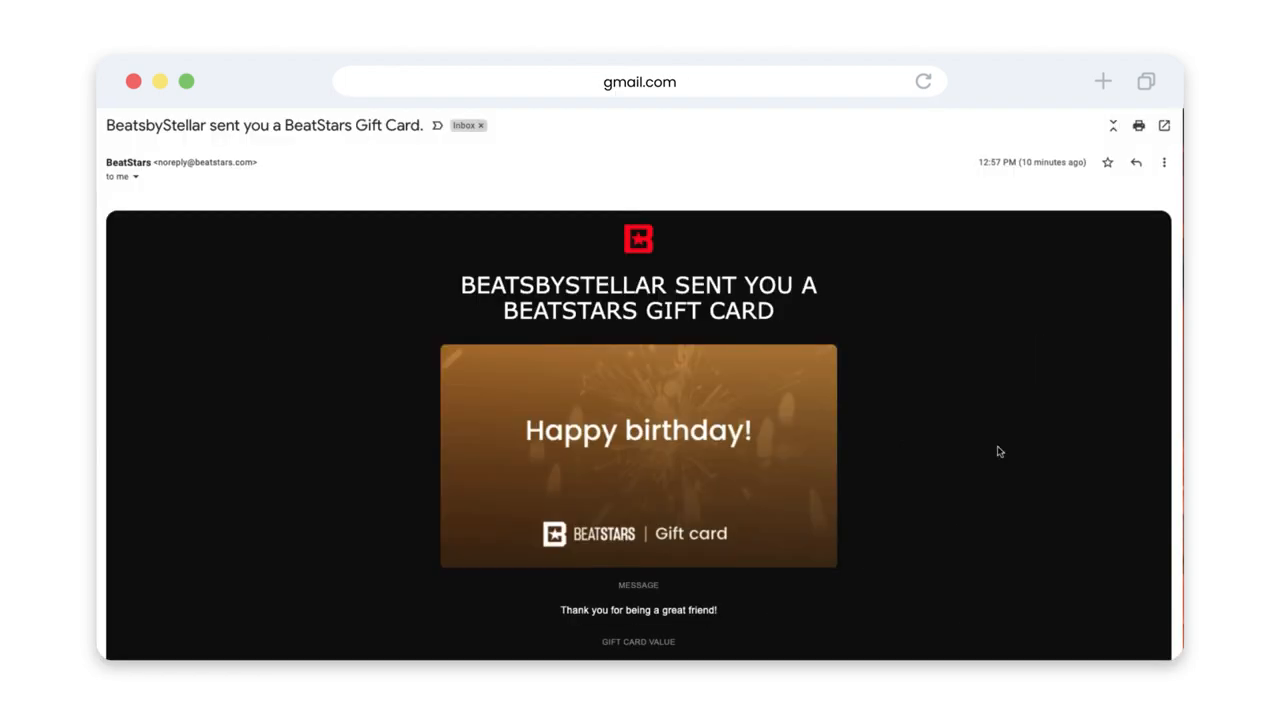
scroll("down", 3)
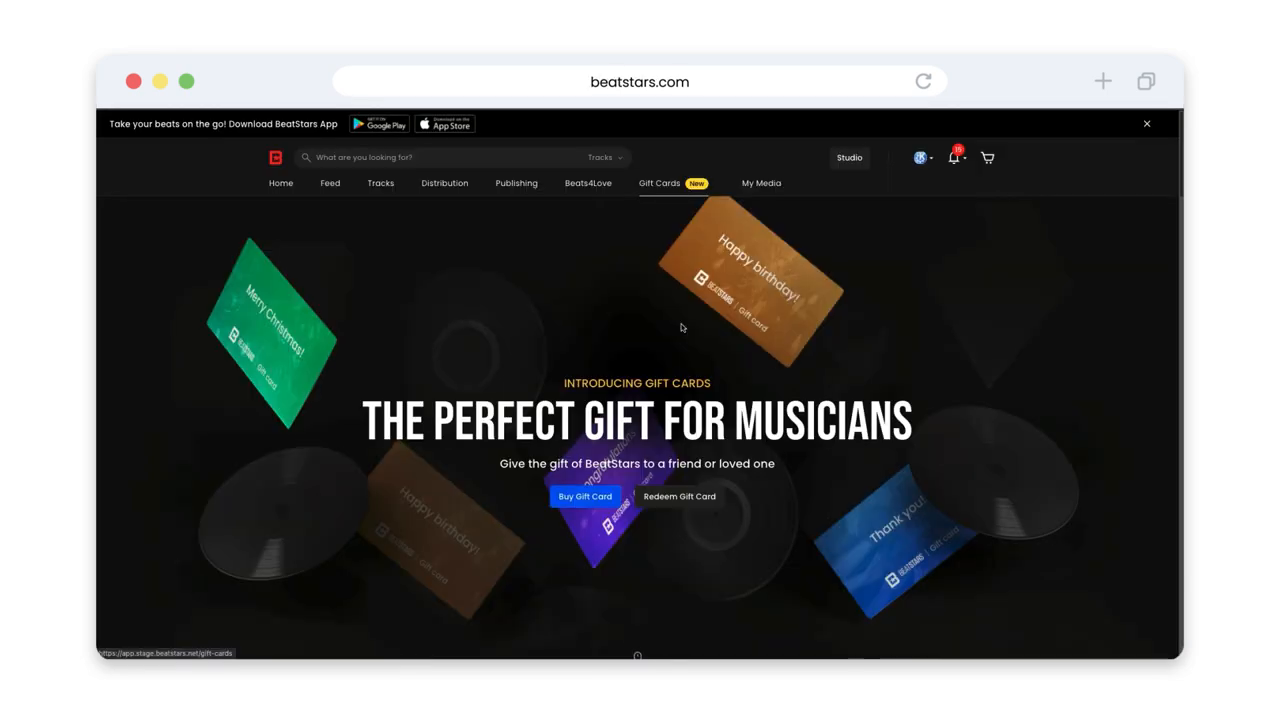
Step: Redeem the received gift card code, adding $5.00 to the gift card balance
left_click(680, 496)
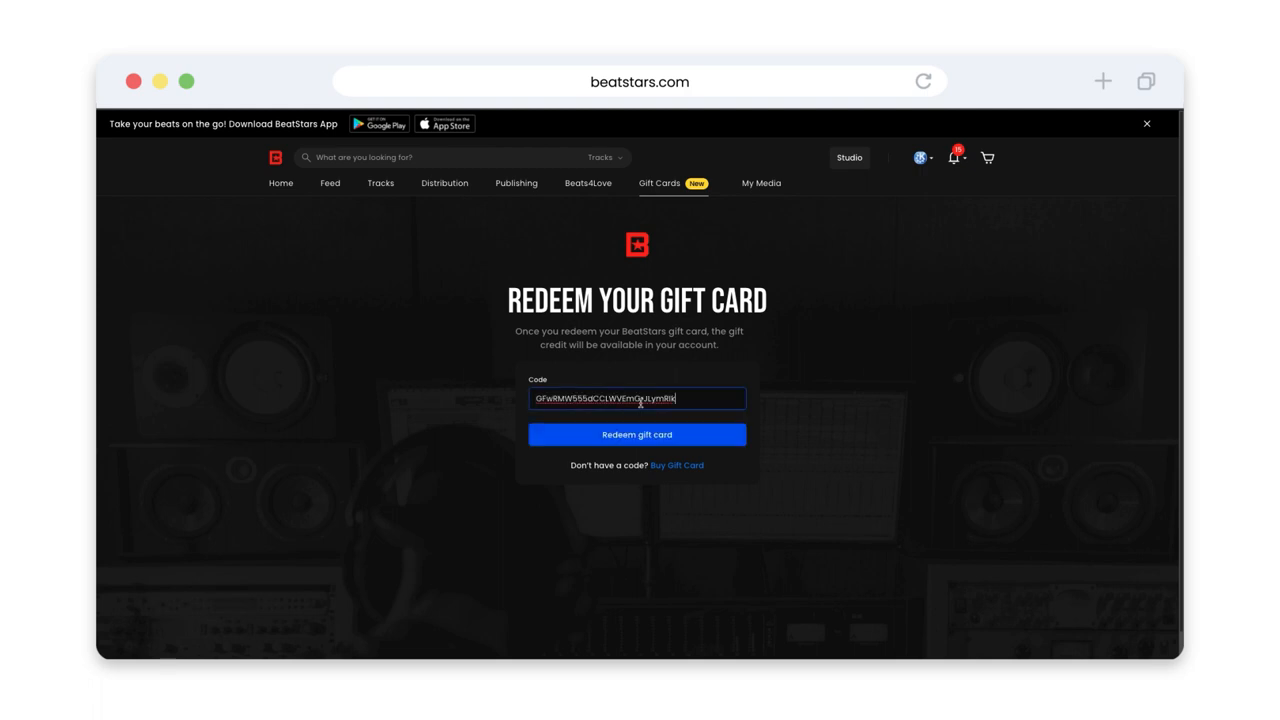
left_click(636, 434)
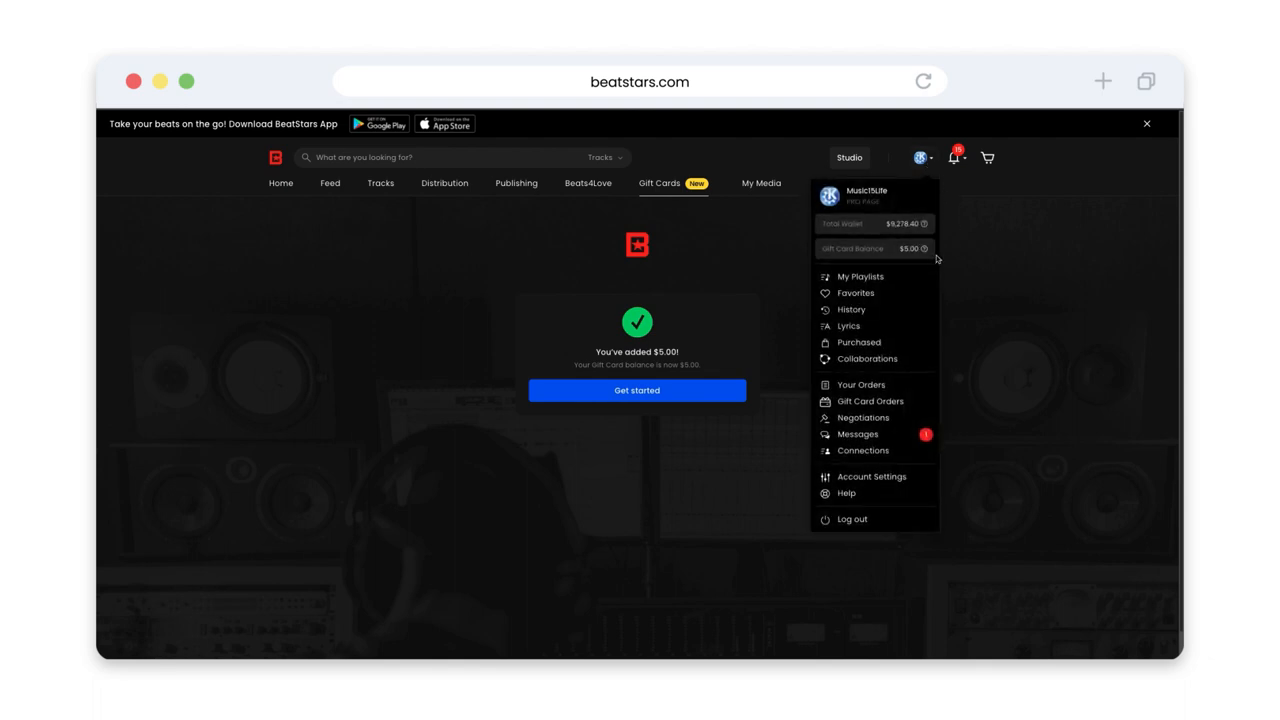
mouse_move(908, 262)
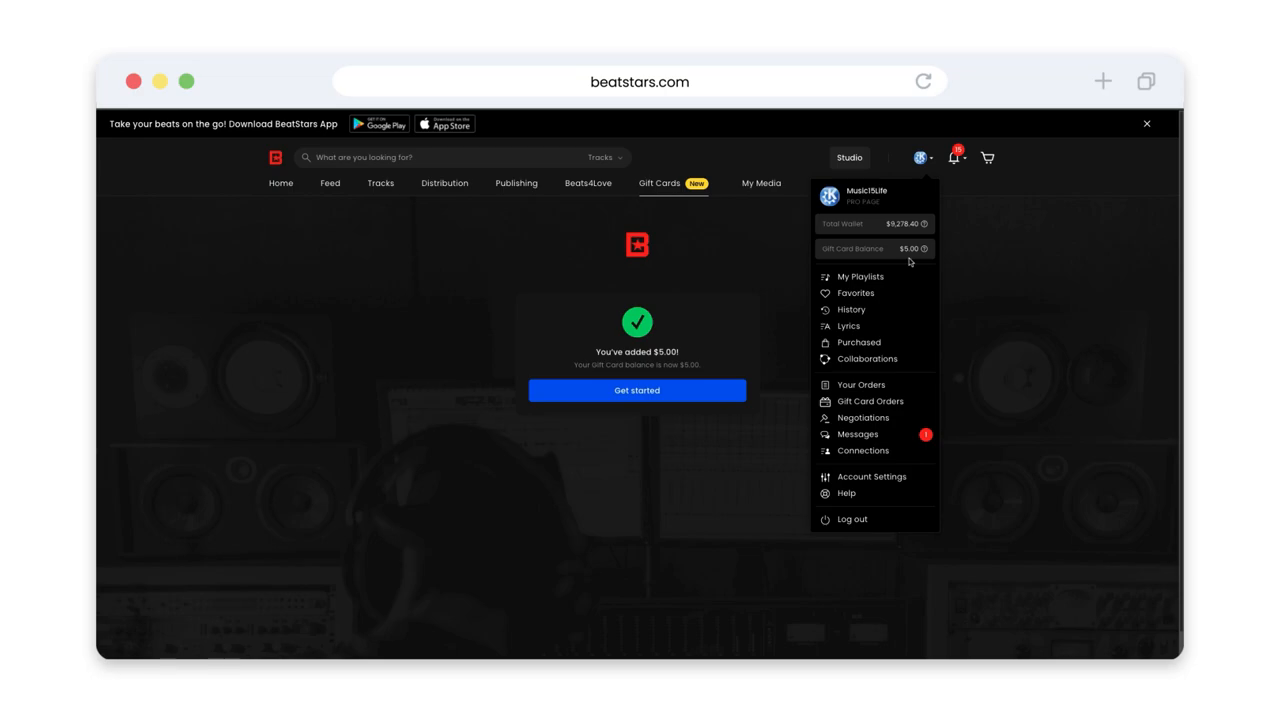